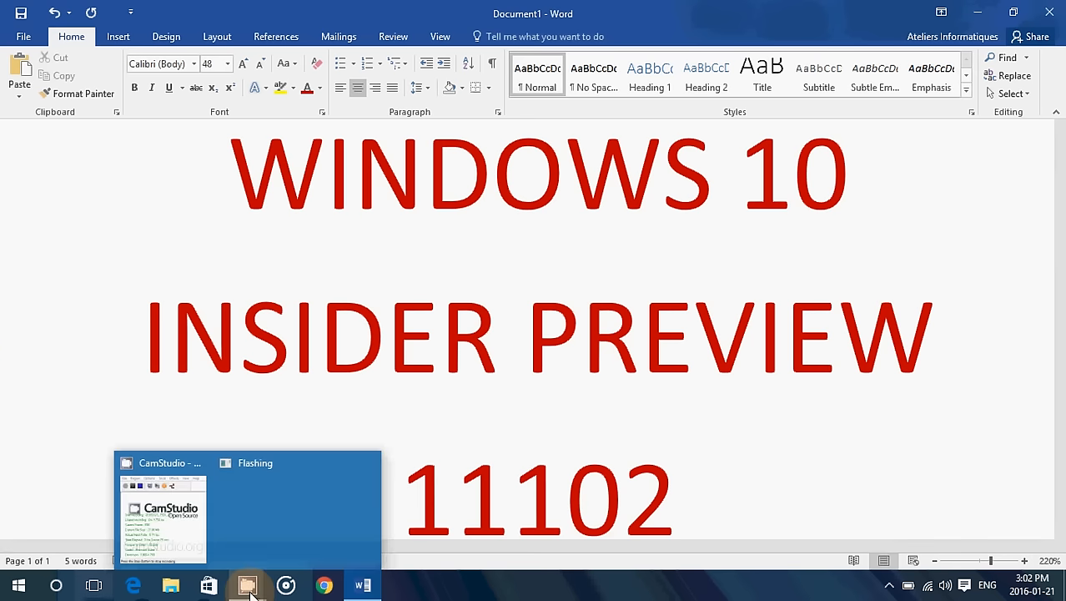
# Restore the CamStudio recorder window over the Word document from its taskbar preview.
pyautogui.click(247, 584)
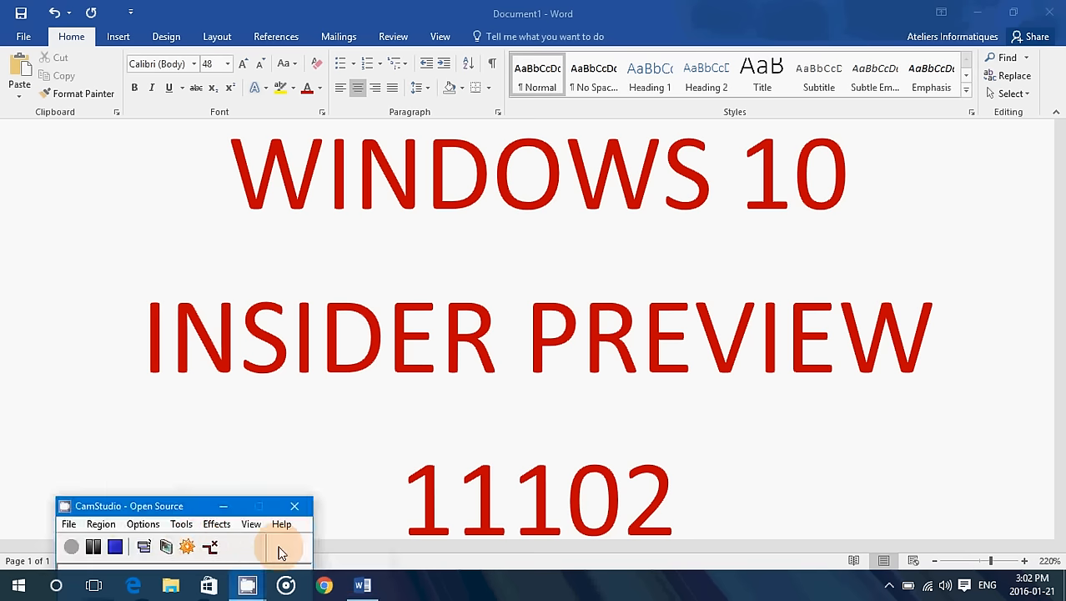